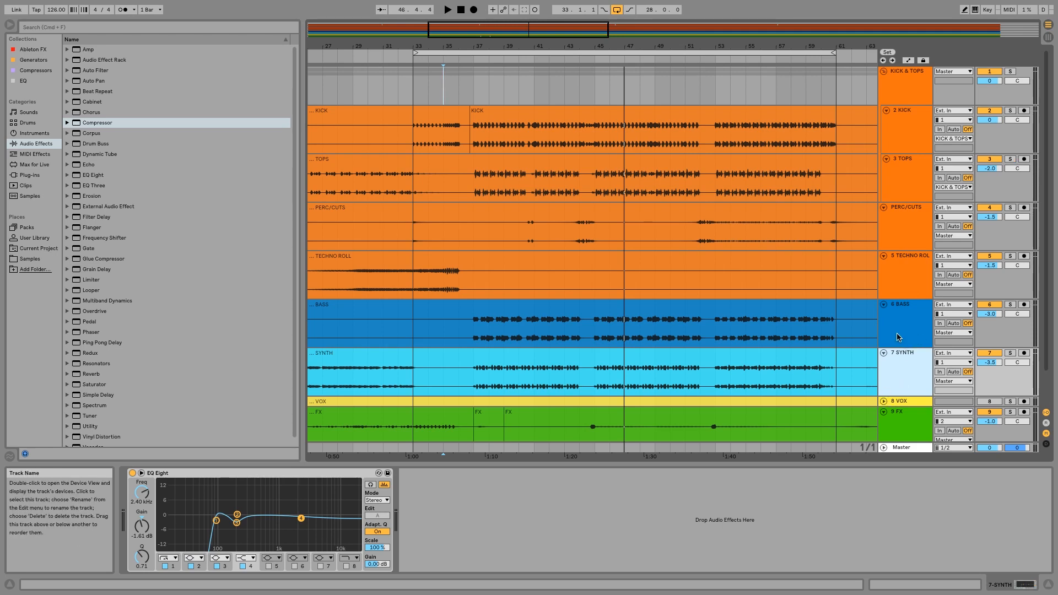
Select the 6 BASS track to reveal its EQ and kick-sidechained Compressor in Device View
{"action": "left_click", "coordinate": [904, 314]}
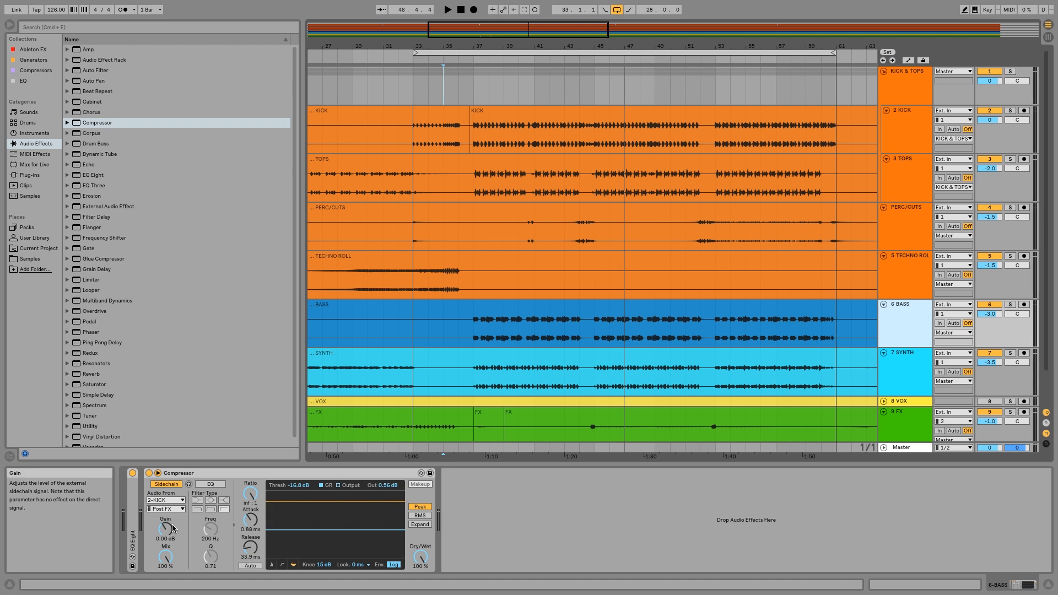
{"action": "mouse_move", "coordinate": [228, 478]}
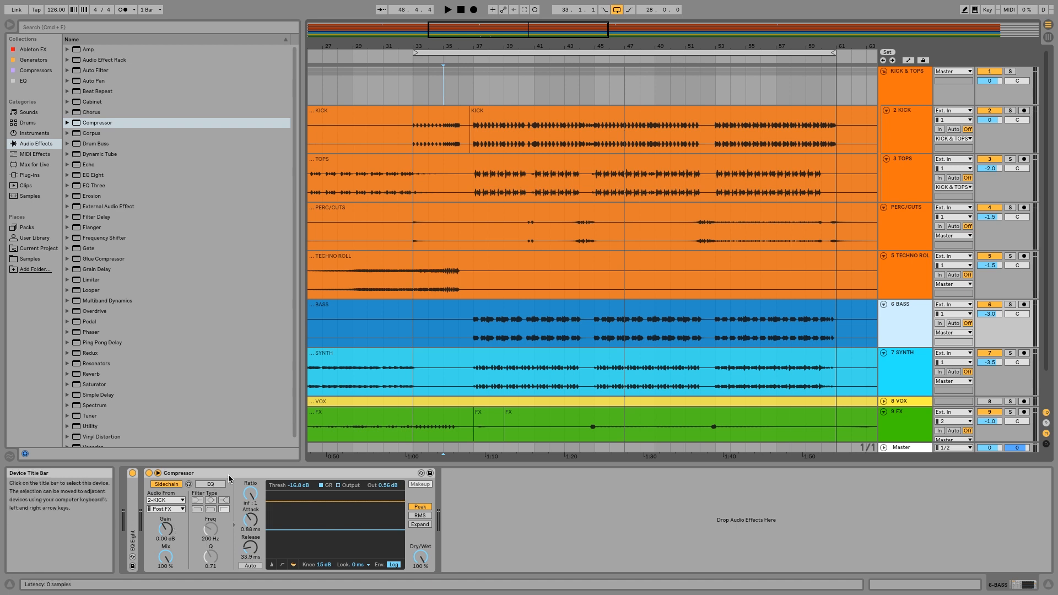
{"action": "mouse_move", "coordinate": [226, 483]}
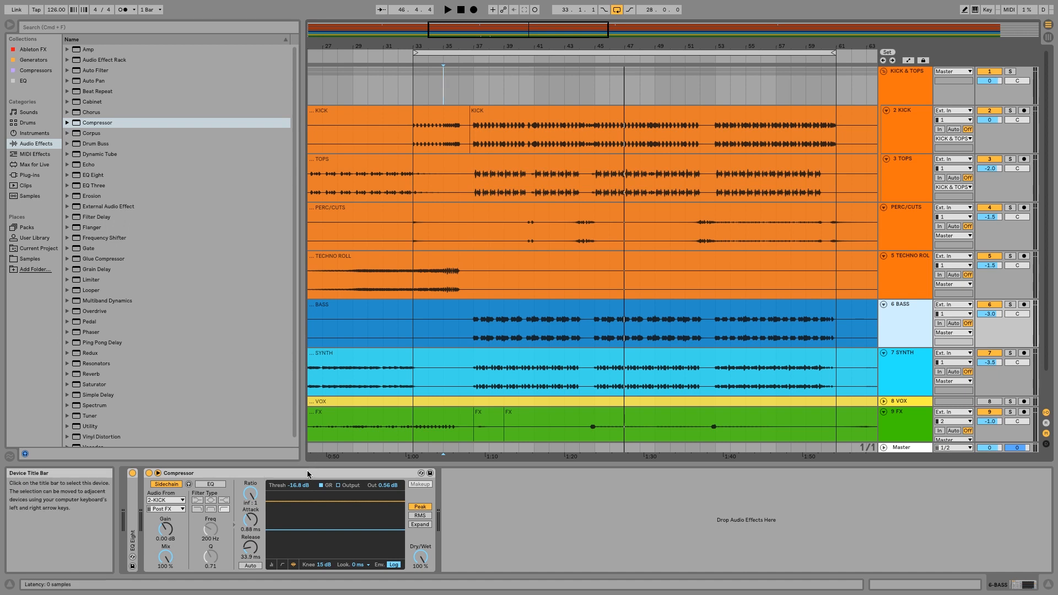
{"action": "mouse_move", "coordinate": [498, 246]}
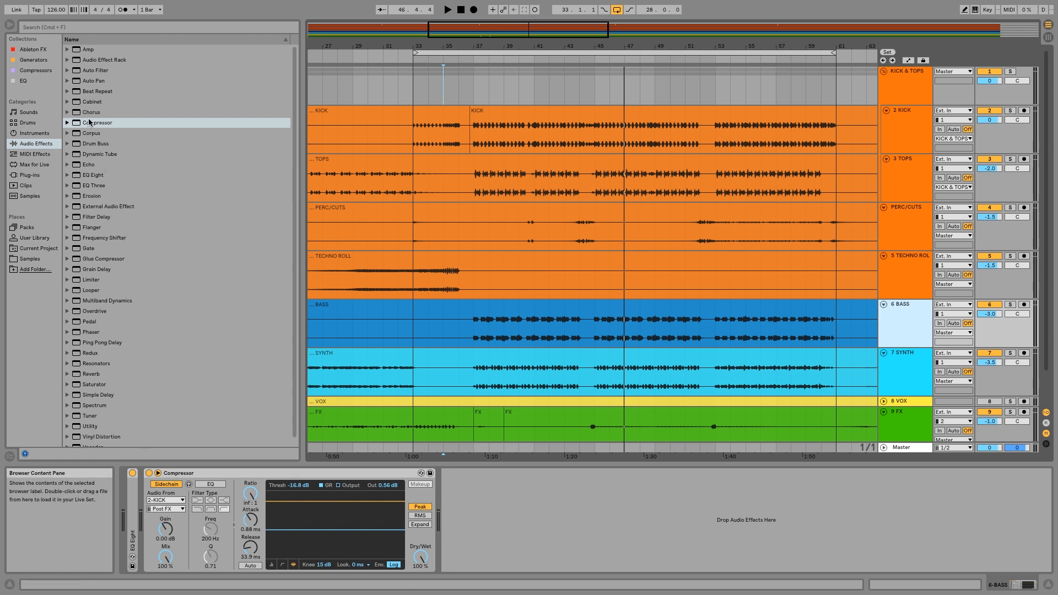
Add a second Compressor to the Bass track with its external Sidechain enabled
{"action": "double_click", "coordinate": [98, 122]}
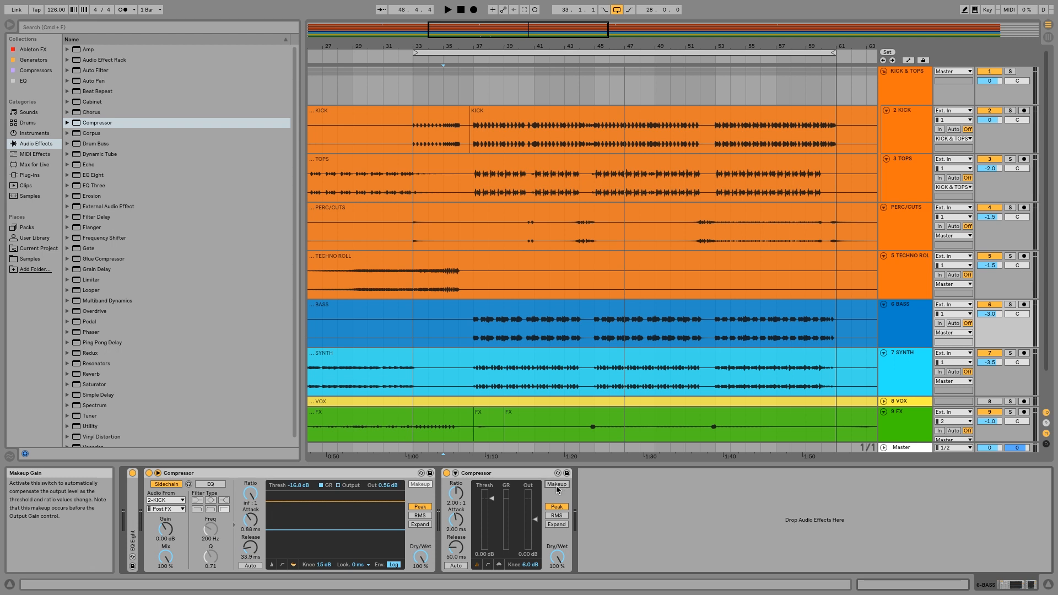
{"action": "mouse_move", "coordinate": [457, 475]}
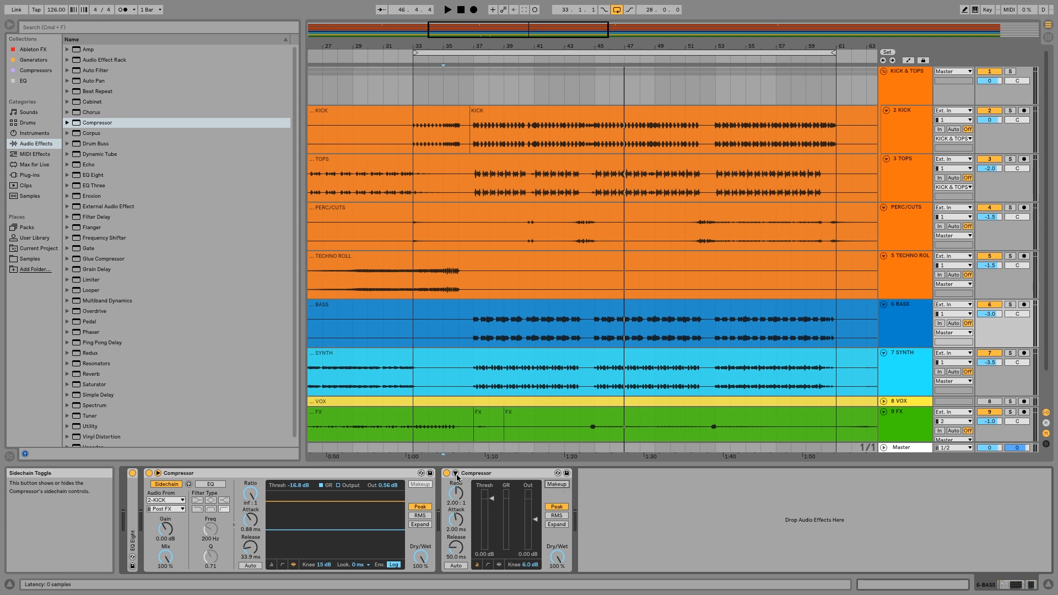
{"action": "left_click", "coordinate": [456, 473]}
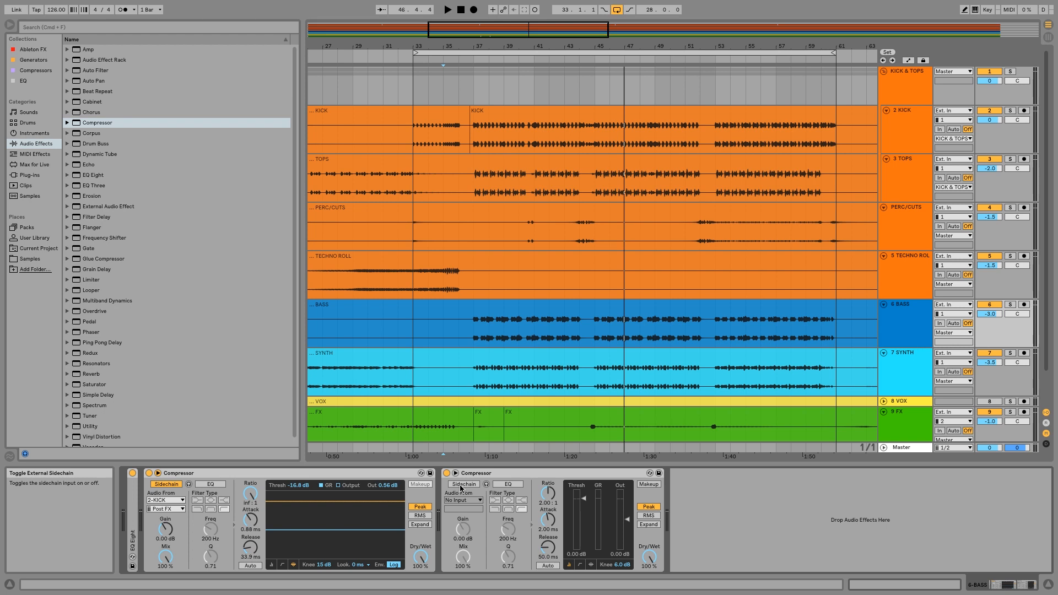
{"action": "left_click", "coordinate": [463, 485]}
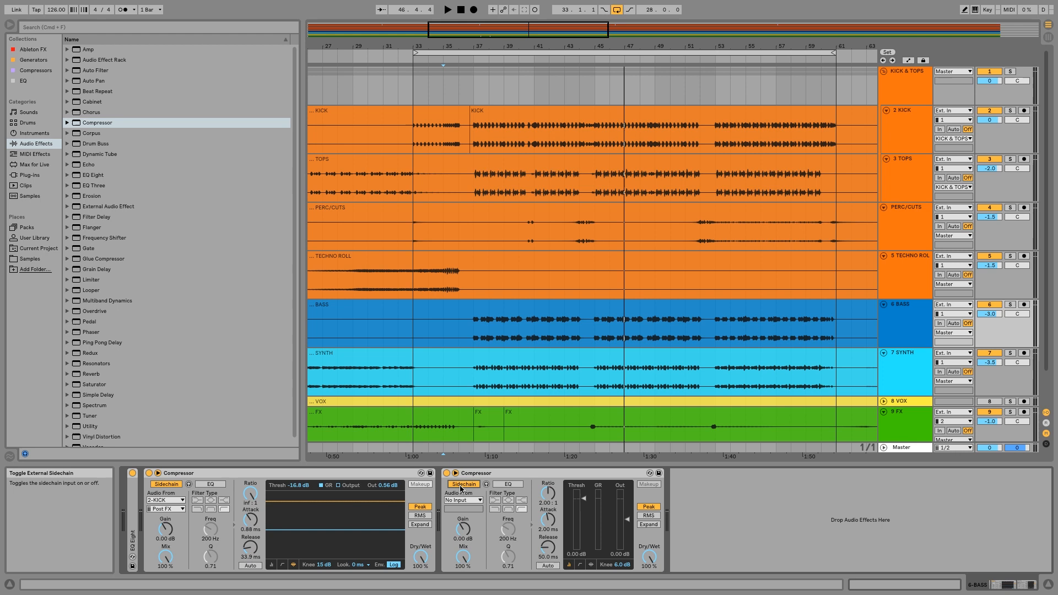
{"action": "mouse_move", "coordinate": [459, 490]}
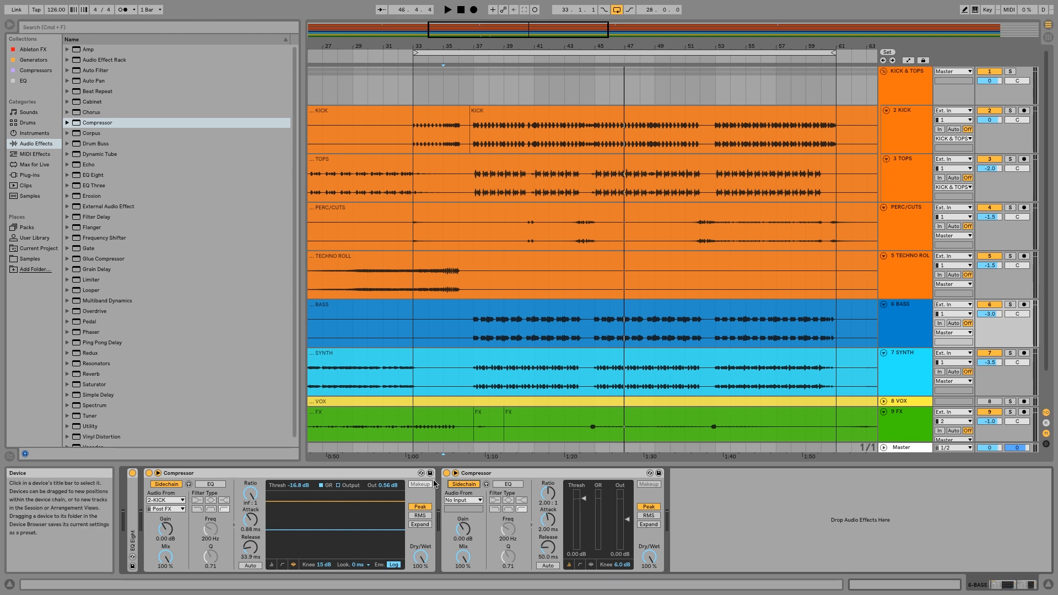
{"action": "mouse_move", "coordinate": [167, 377]}
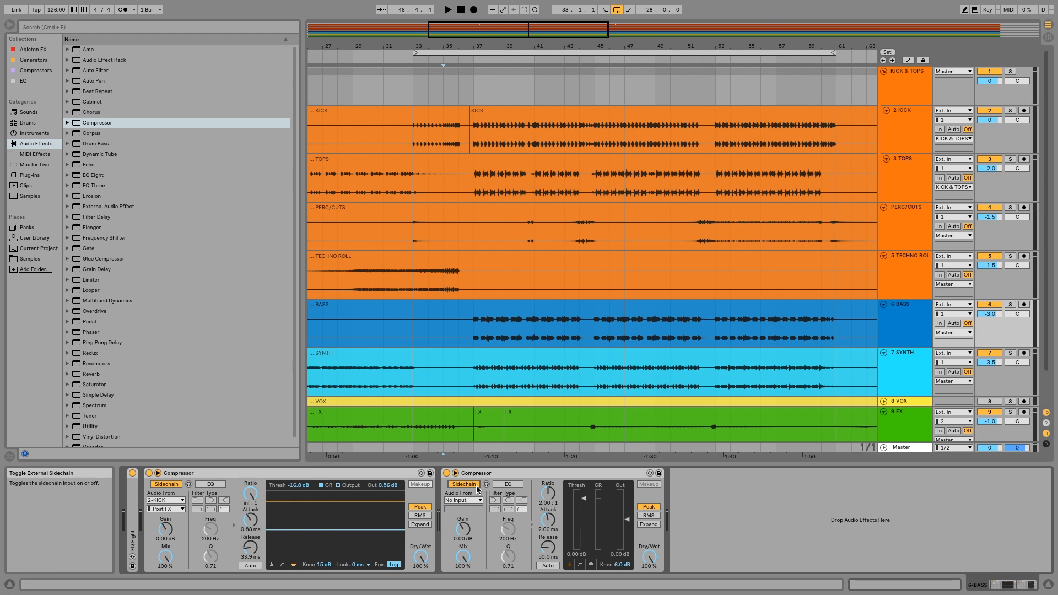
{"action": "mouse_move", "coordinate": [464, 500]}
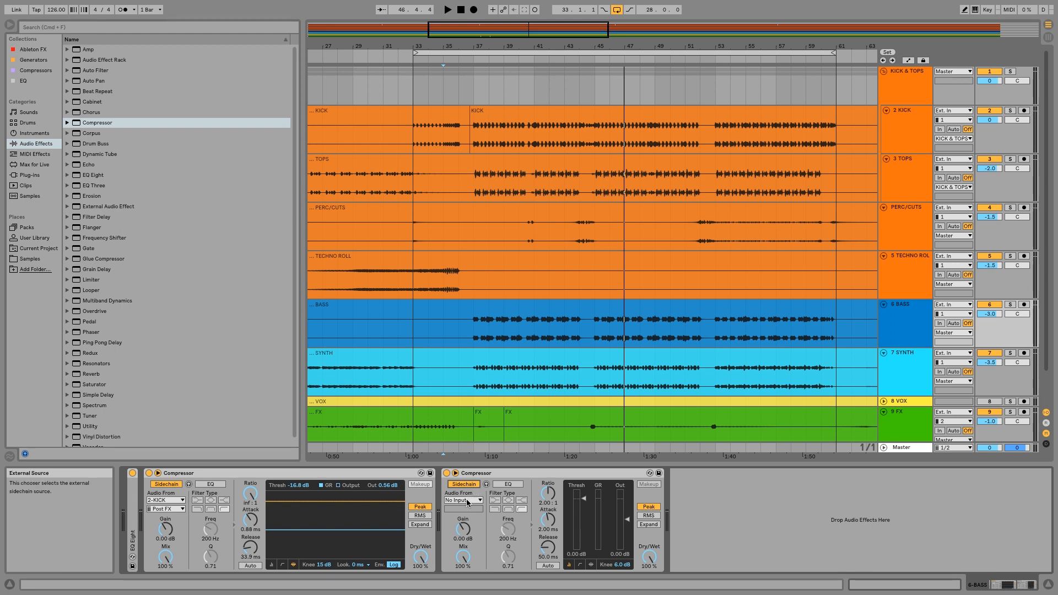
Set the second Compressor's sidechain Audio From source to 2-KICK (Post FX)
{"action": "left_click", "coordinate": [464, 501]}
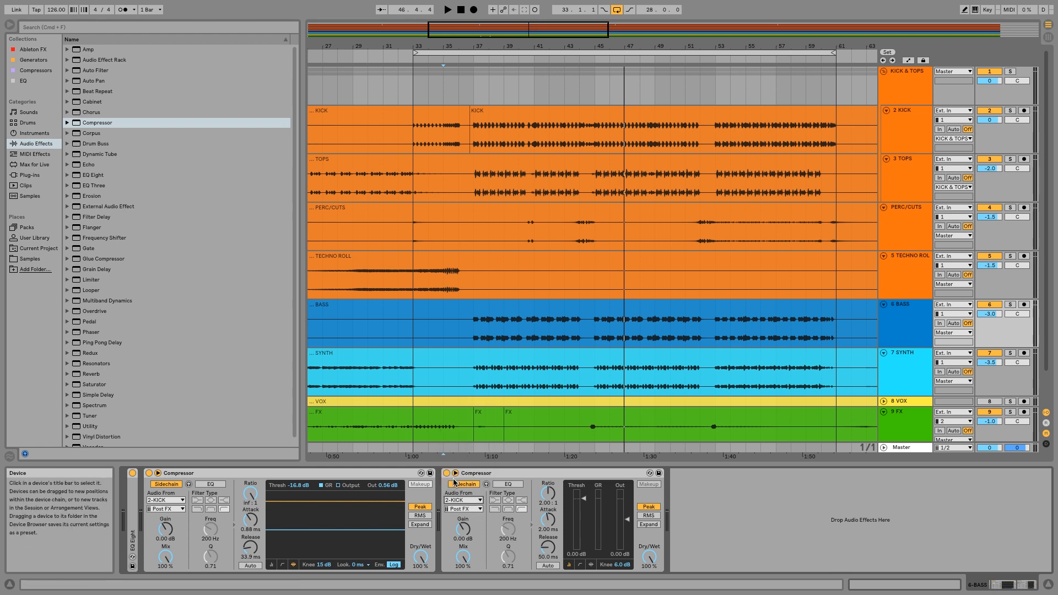
{"action": "left_click", "coordinate": [464, 484]}
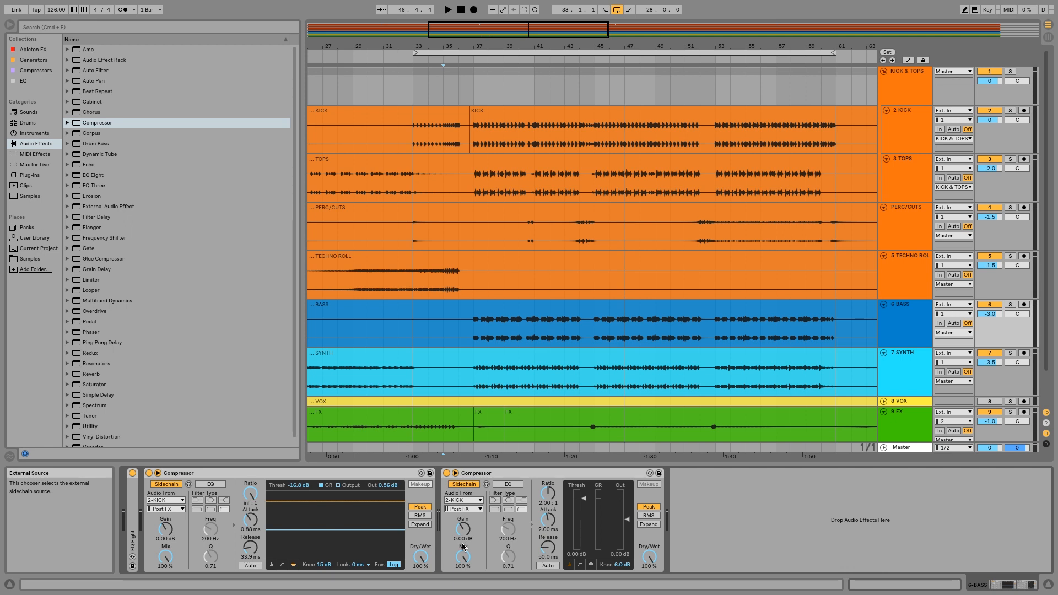
{"action": "mouse_move", "coordinate": [463, 547]}
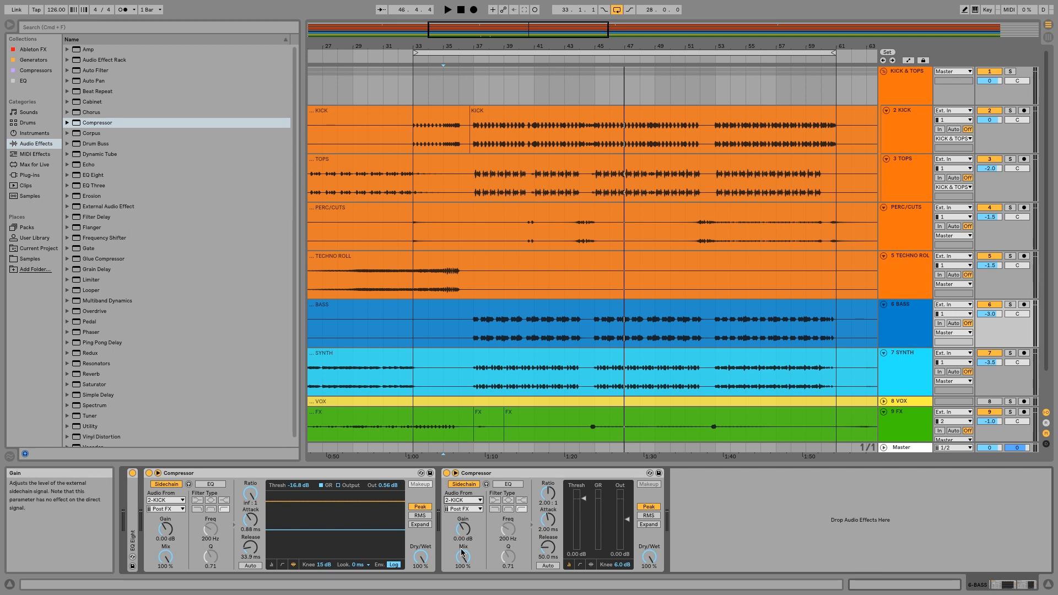
{"action": "mouse_move", "coordinate": [464, 533]}
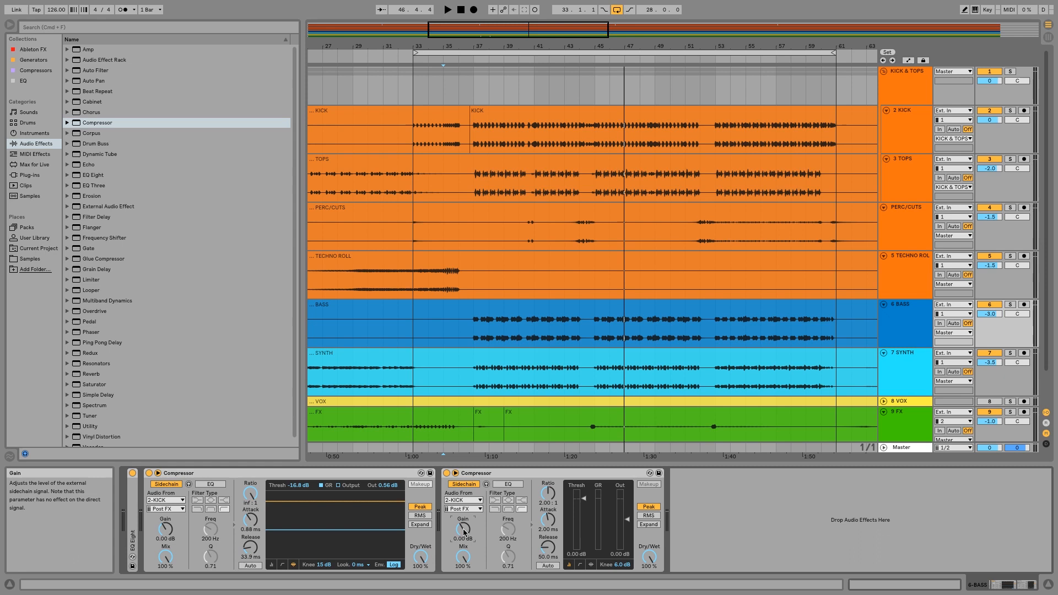
{"action": "mouse_move", "coordinate": [589, 532]}
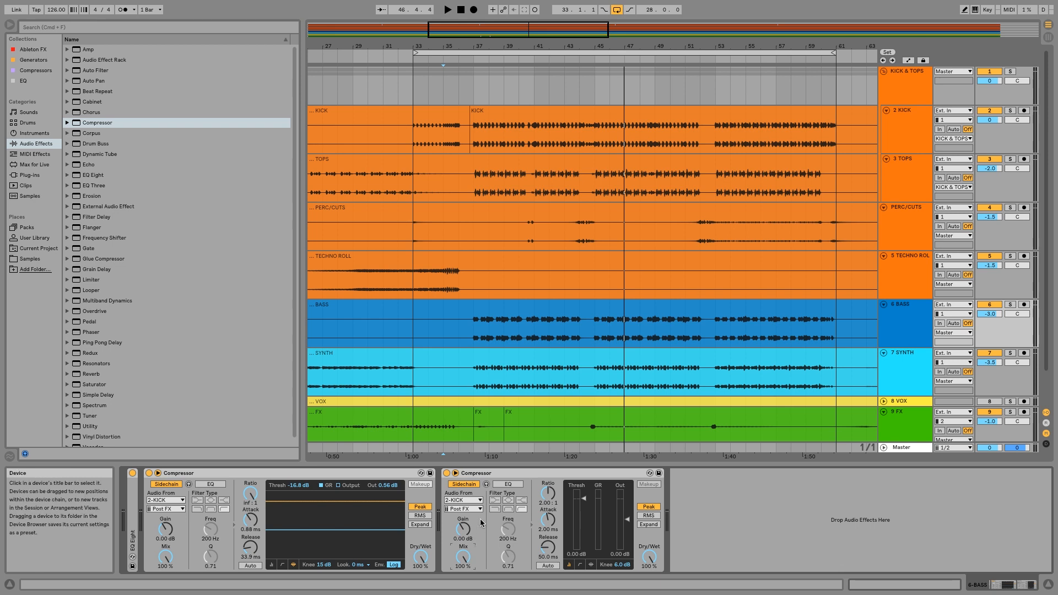
{"action": "mouse_move", "coordinate": [464, 554]}
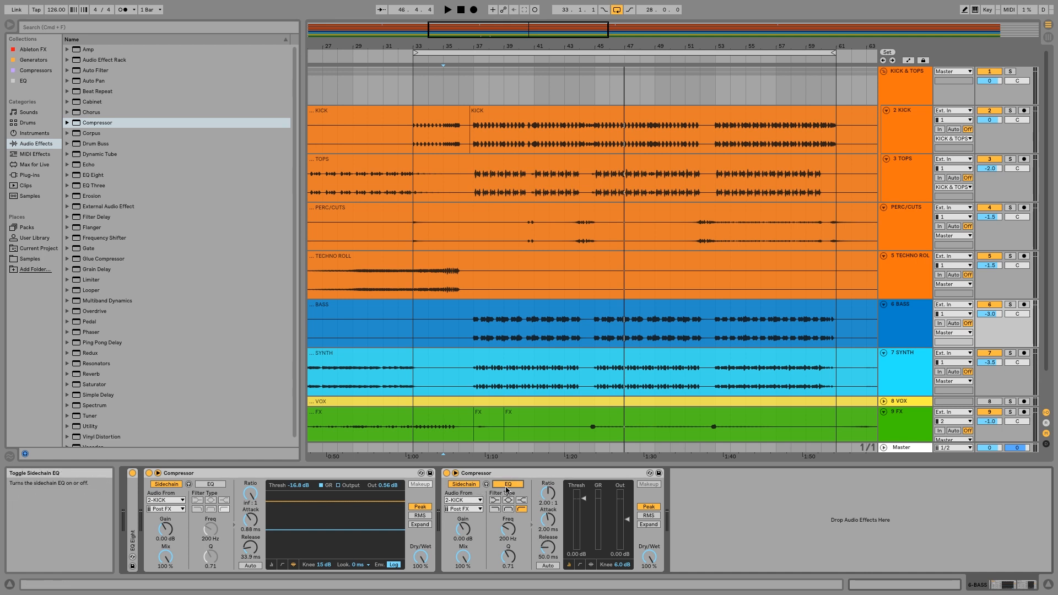
{"action": "left_click", "coordinate": [508, 485]}
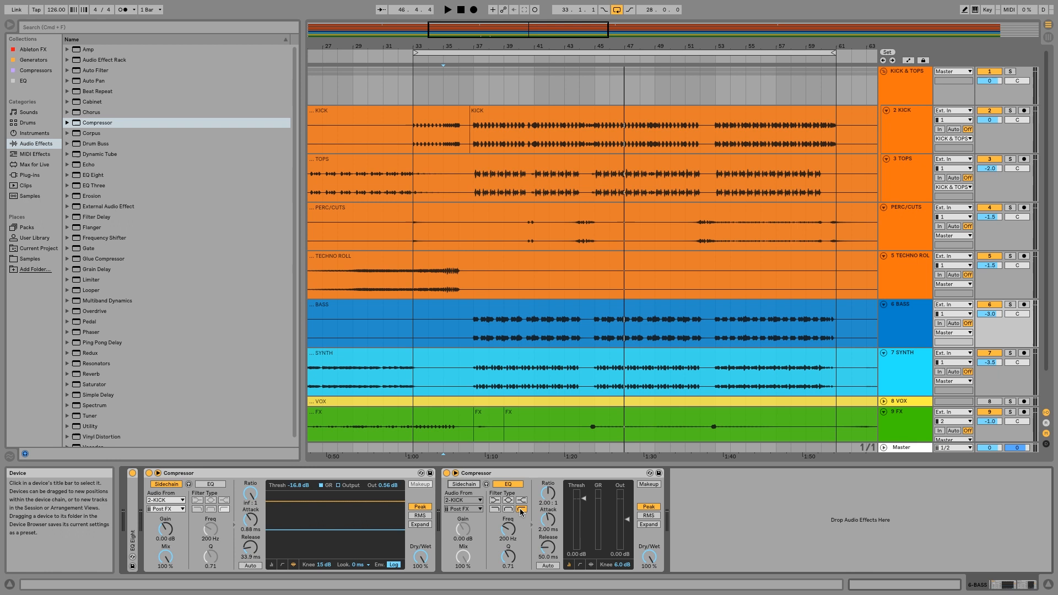
{"action": "mouse_move", "coordinate": [521, 511]}
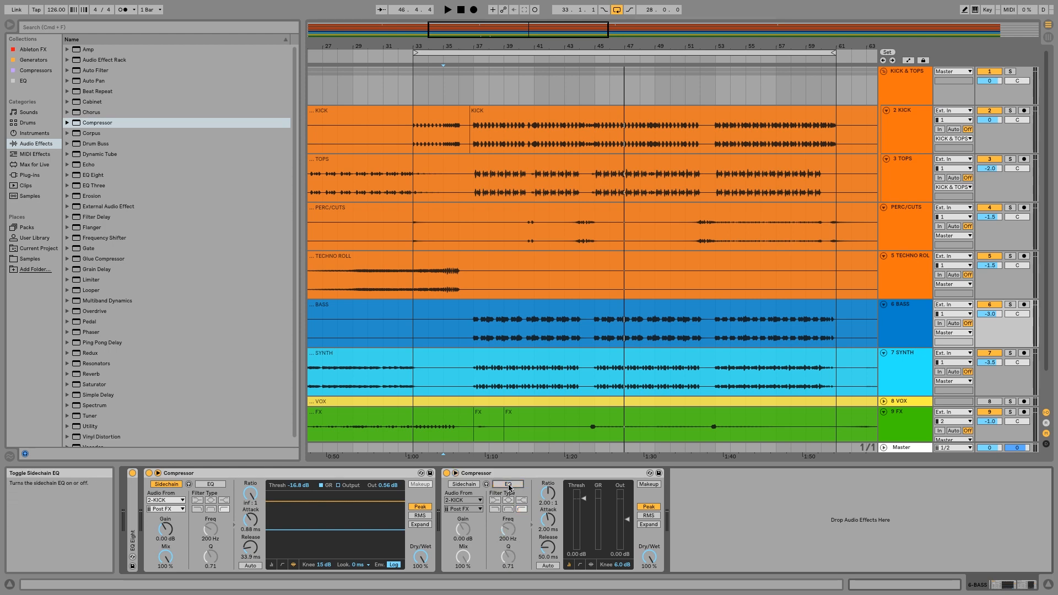
{"action": "left_click", "coordinate": [464, 484]}
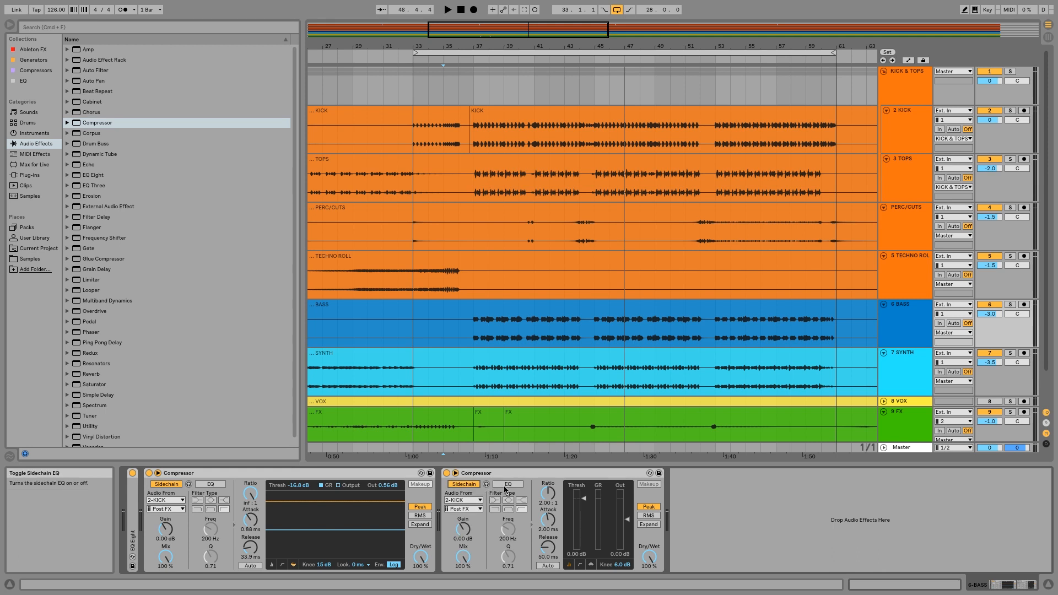
{"action": "mouse_move", "coordinate": [502, 501]}
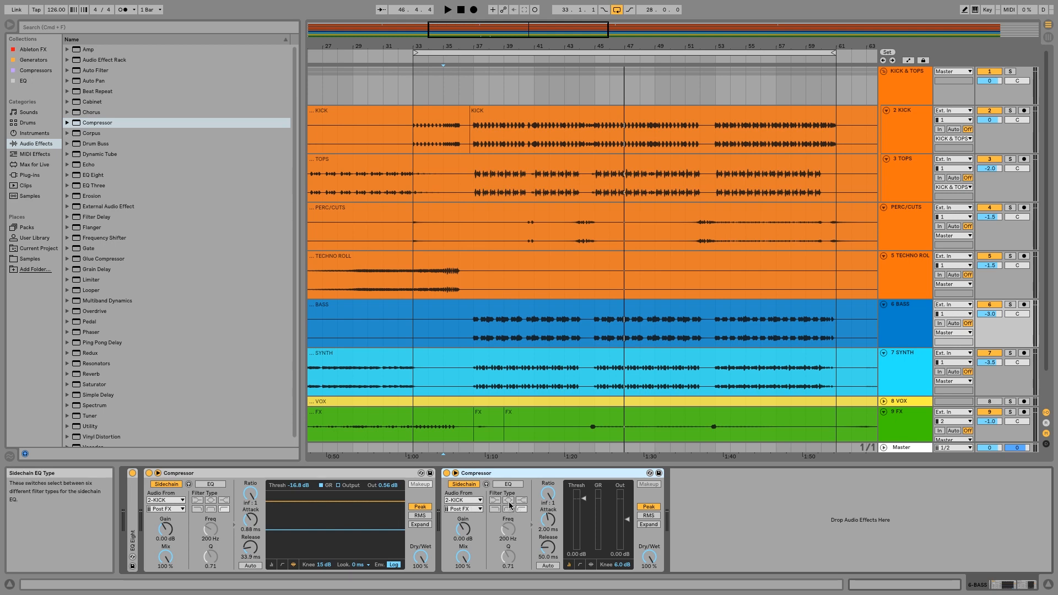
{"action": "mouse_move", "coordinate": [505, 476]}
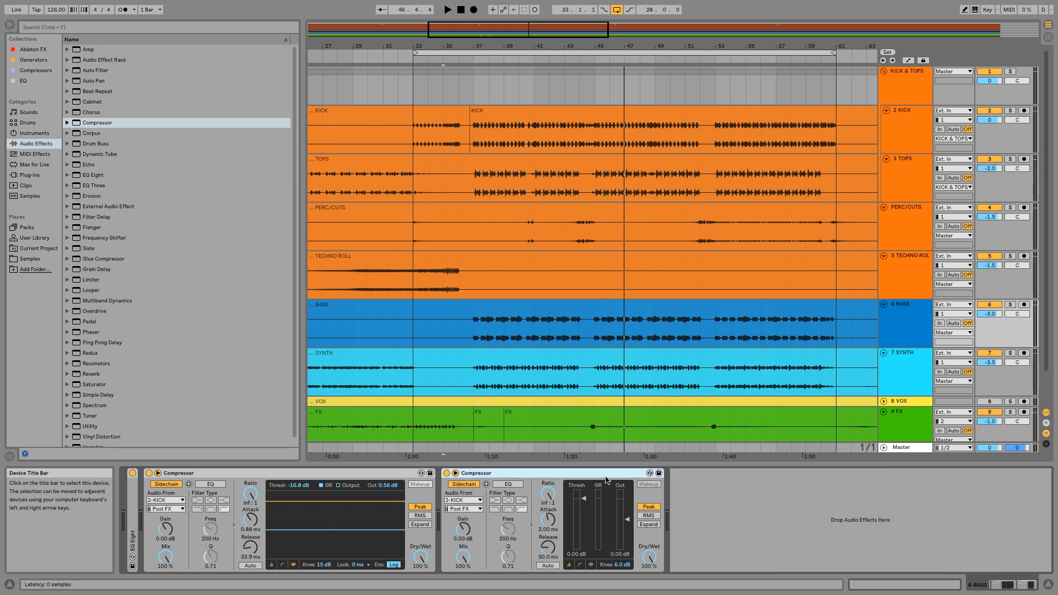
{"action": "mouse_move", "coordinate": [628, 523]}
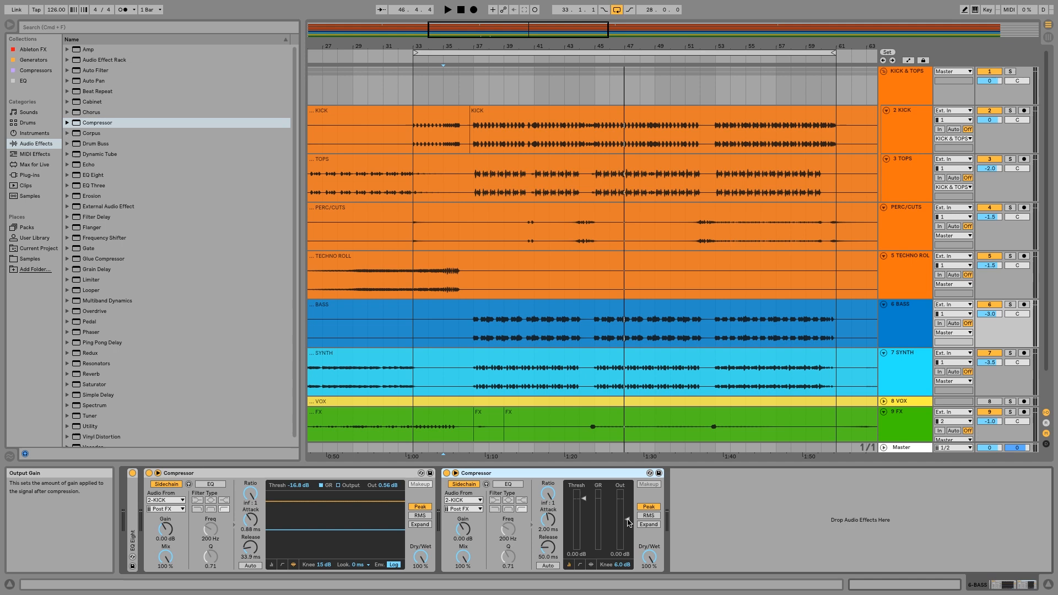
{"action": "mouse_move", "coordinate": [569, 526]}
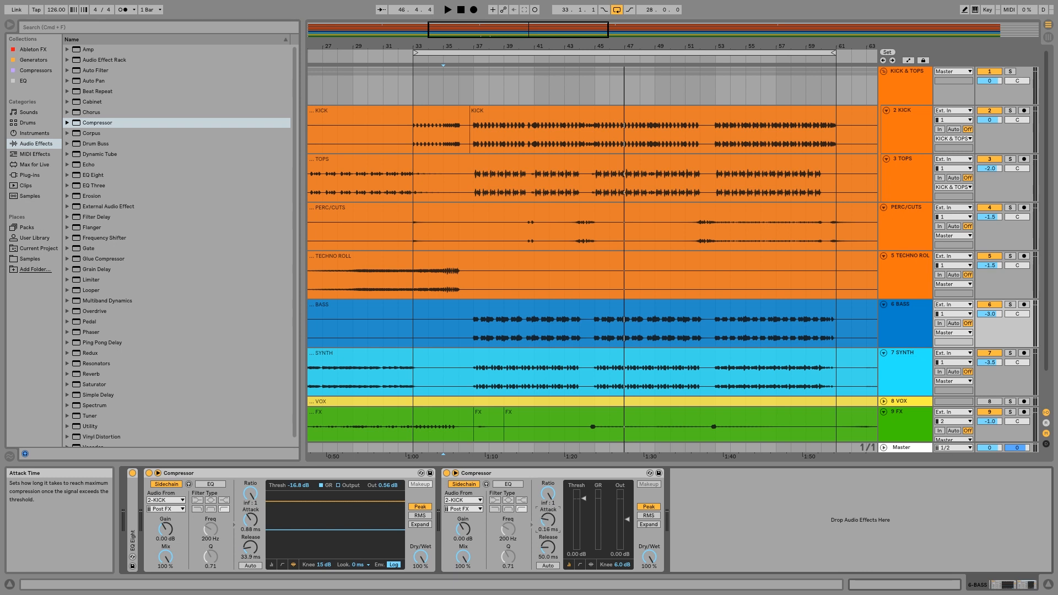
{"action": "mouse_move", "coordinate": [619, 565]}
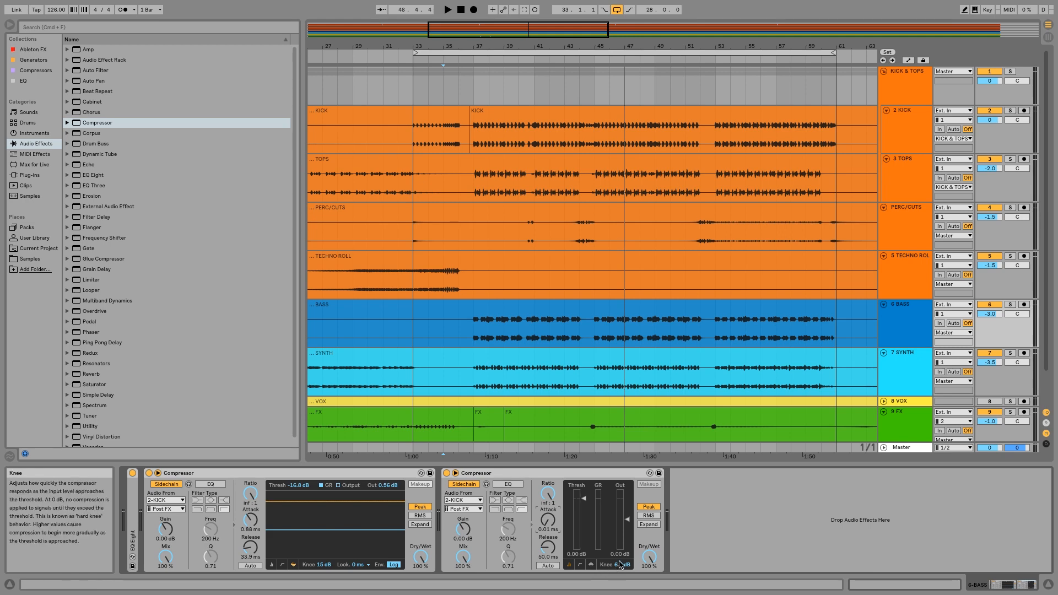
{"action": "mouse_move", "coordinate": [393, 564]}
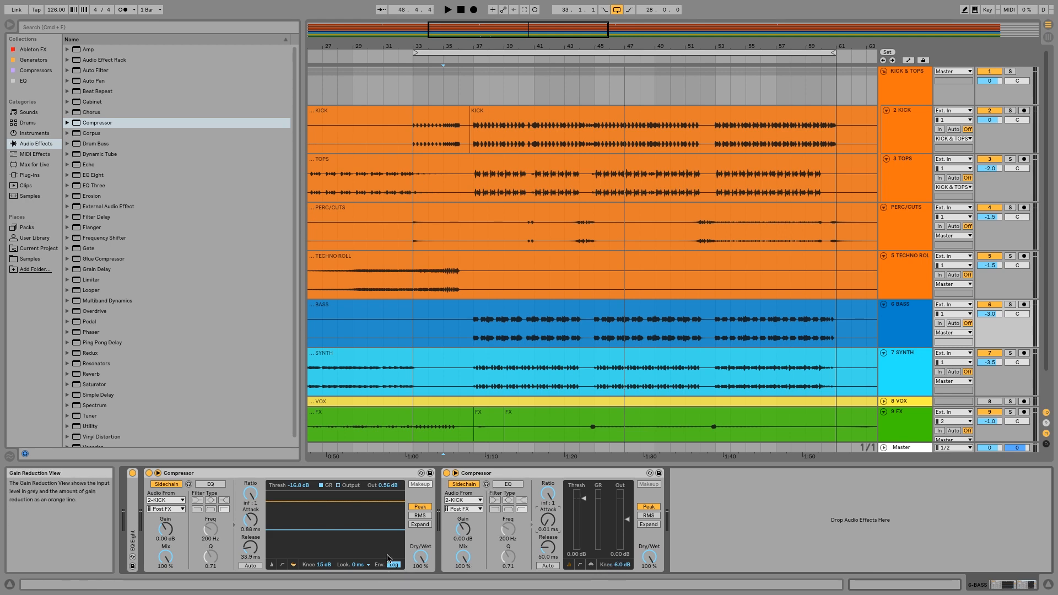
{"action": "mouse_move", "coordinate": [358, 565]}
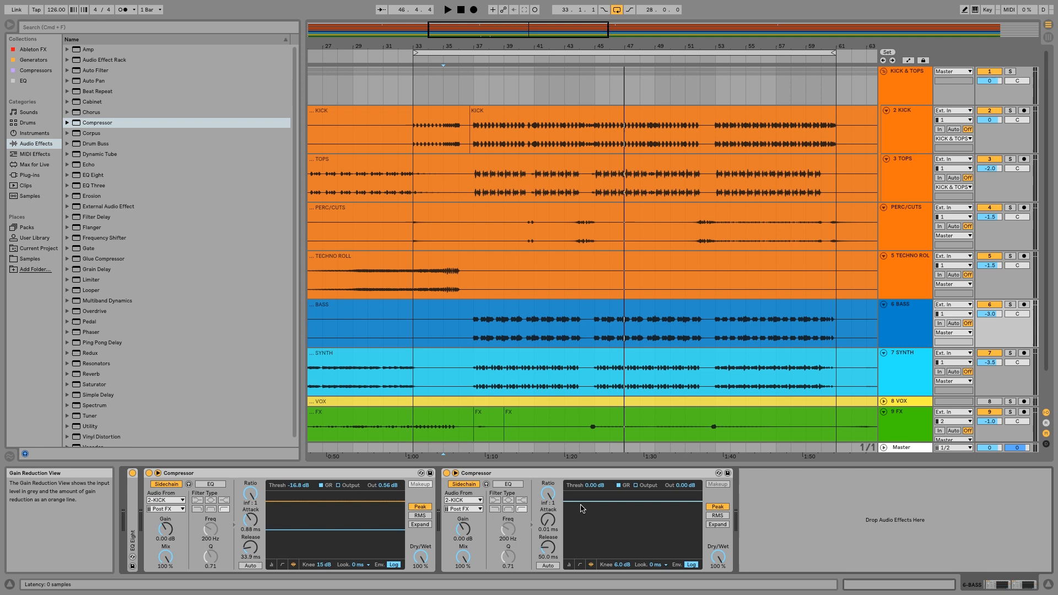
Raise the second Compressor's release time above its earlier 50 ms setting
{"action": "left_click", "coordinate": [653, 565]}
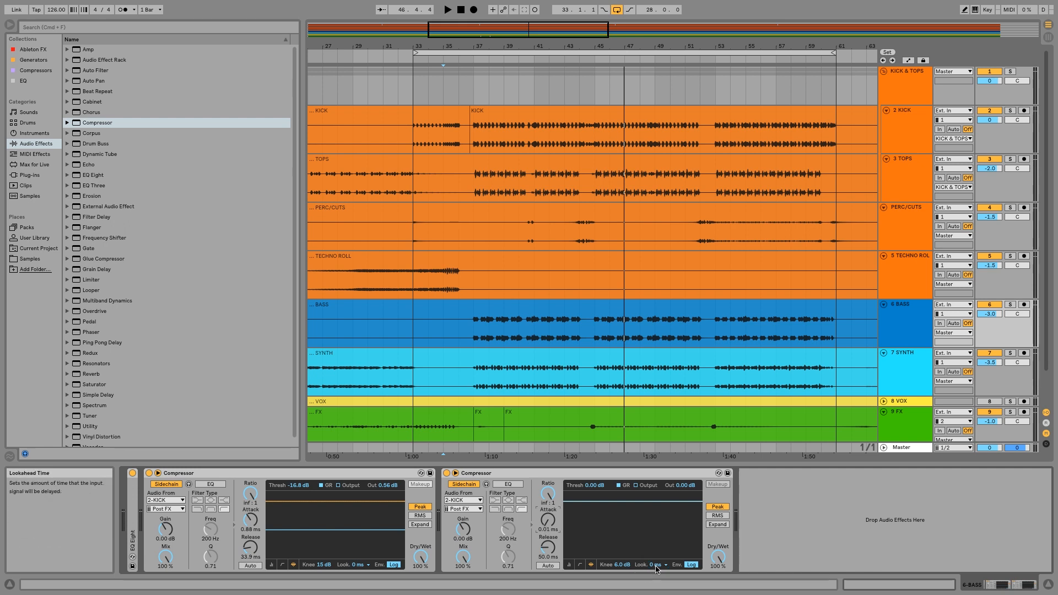
{"action": "left_click", "coordinate": [651, 564]}
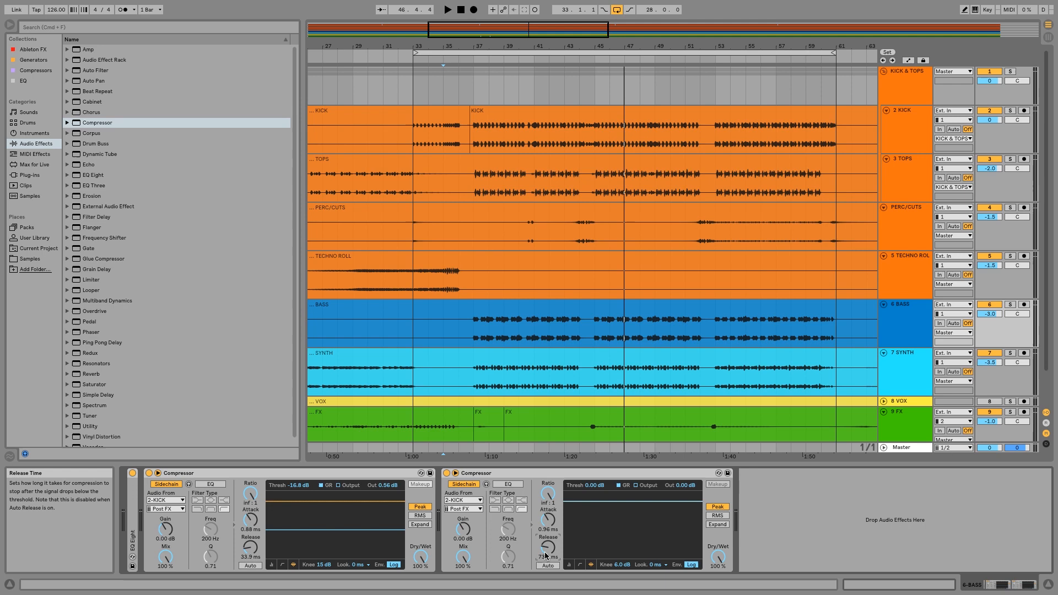
{"action": "mouse_move", "coordinate": [474, 472]}
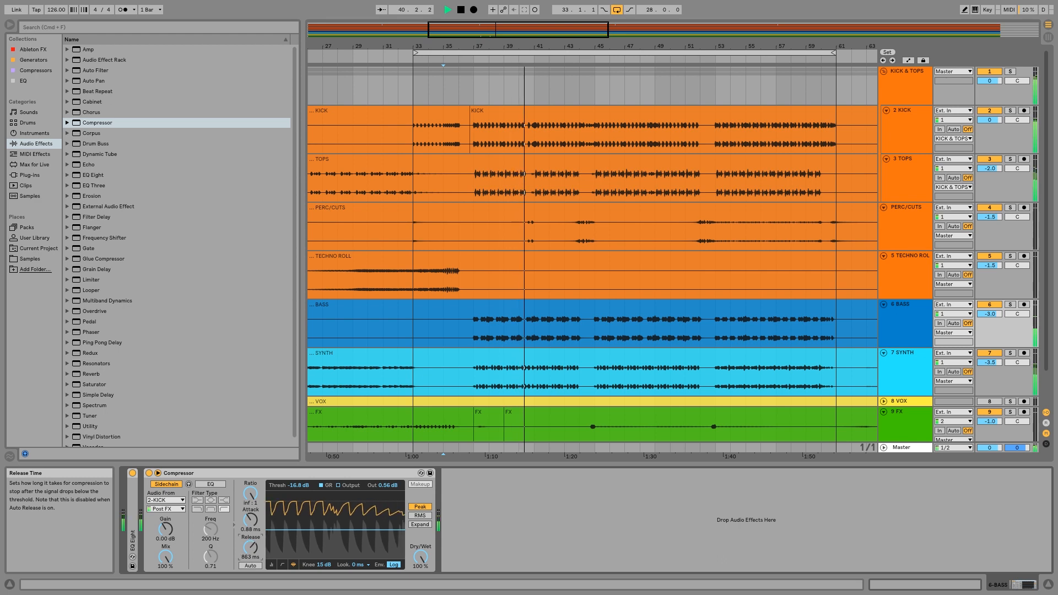
Lengthen the bass Compressor's release time in two stages while the bass plays
{"action": "left_click_drag", "start_coordinate": [250, 516], "coordinate": [250, 502]}
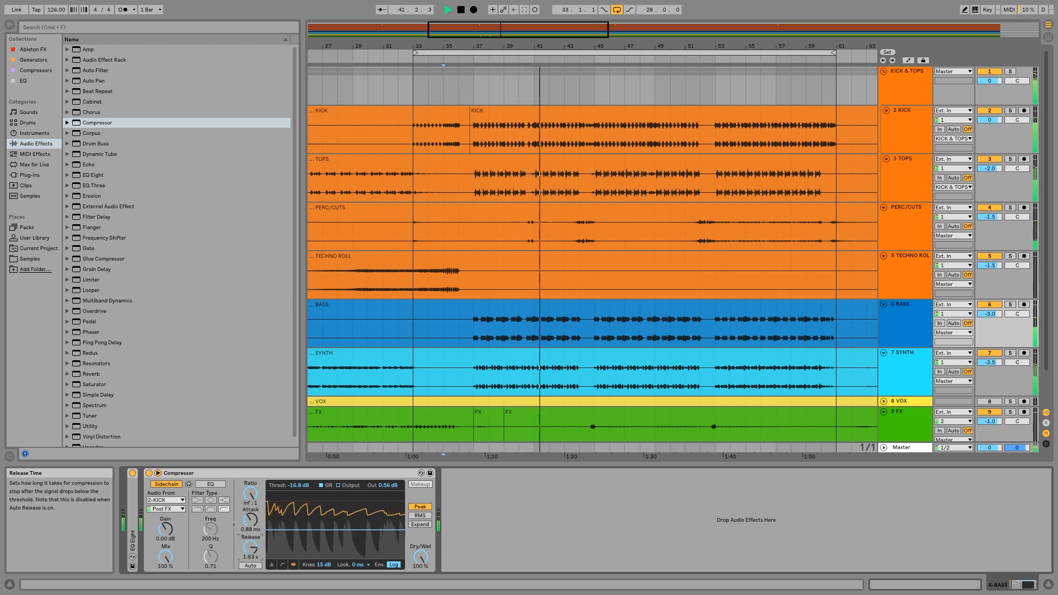
{"action": "left_click_drag", "start_coordinate": [250, 513], "coordinate": [249, 499]}
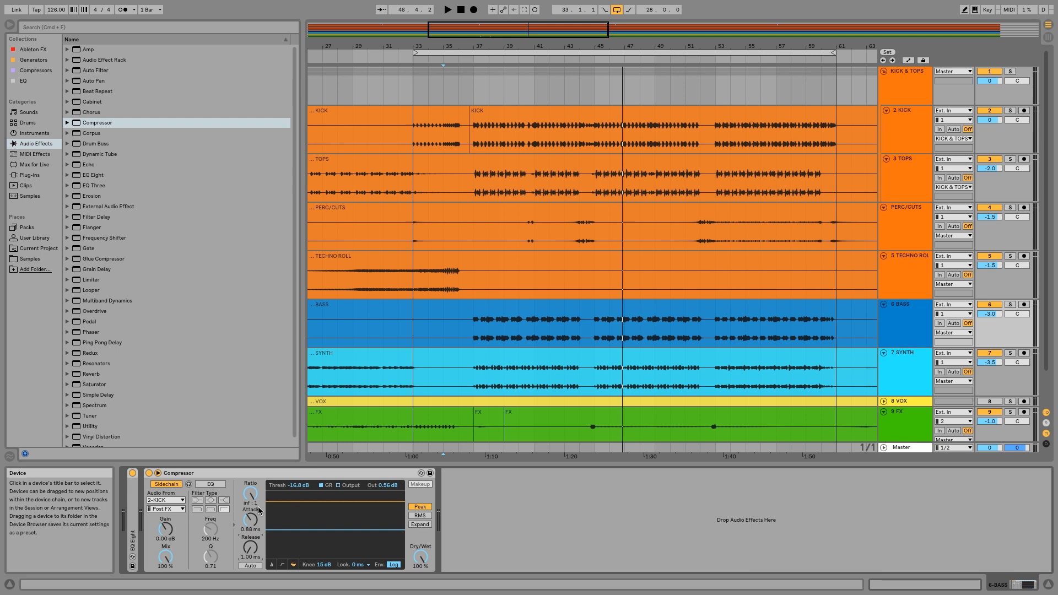
{"action": "mouse_move", "coordinate": [250, 513]}
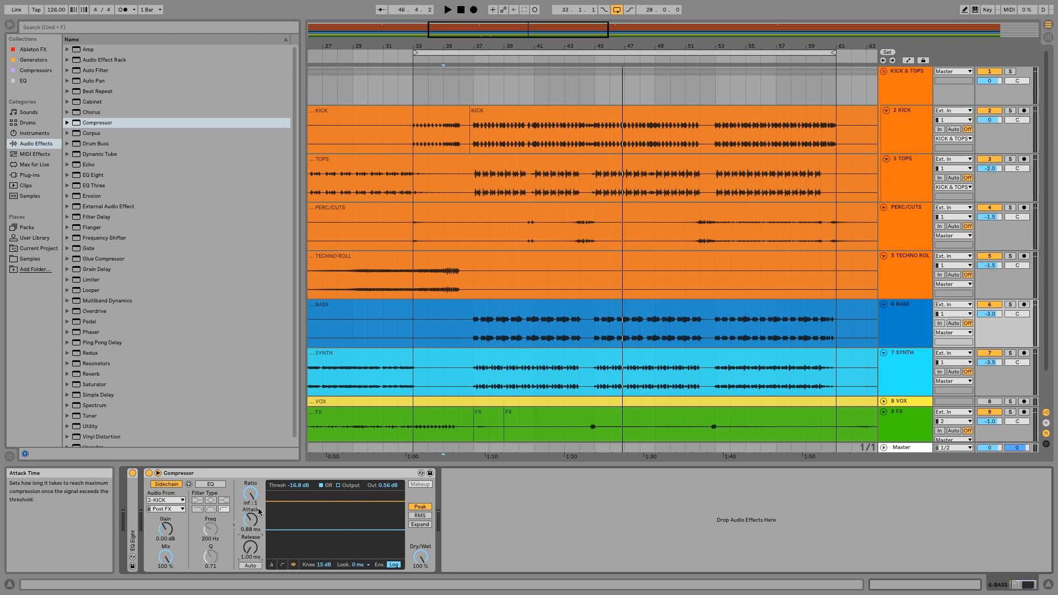
{"action": "mouse_move", "coordinate": [250, 550]}
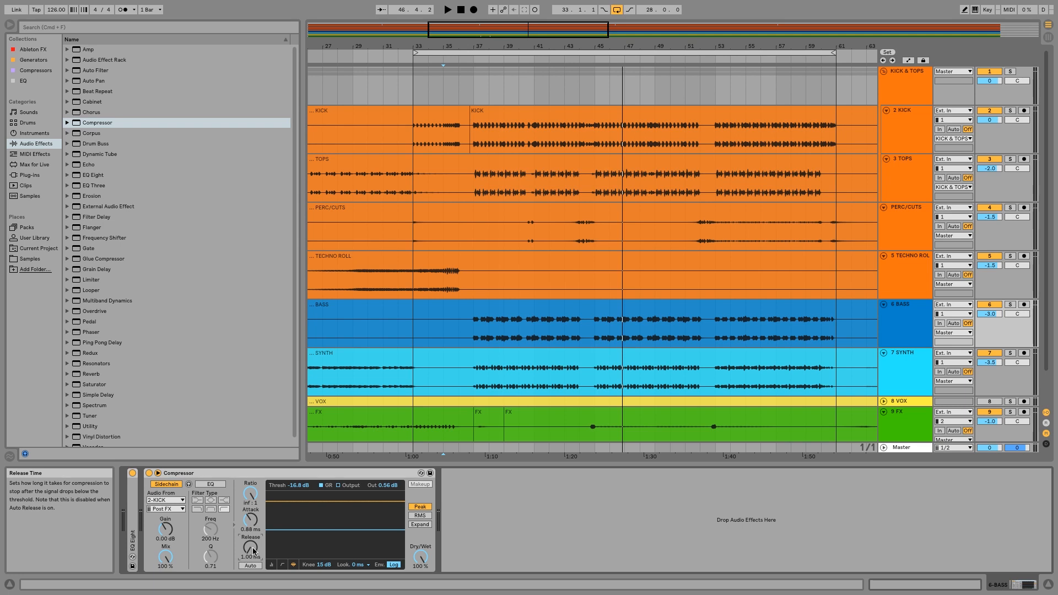
{"action": "mouse_move", "coordinate": [277, 553]}
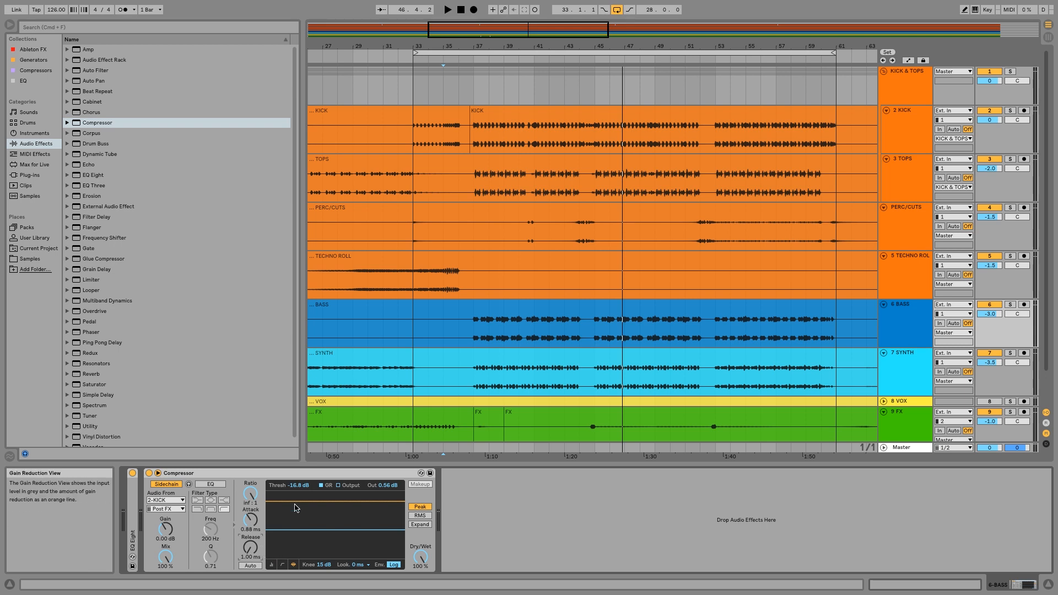
{"action": "mouse_move", "coordinate": [250, 548]}
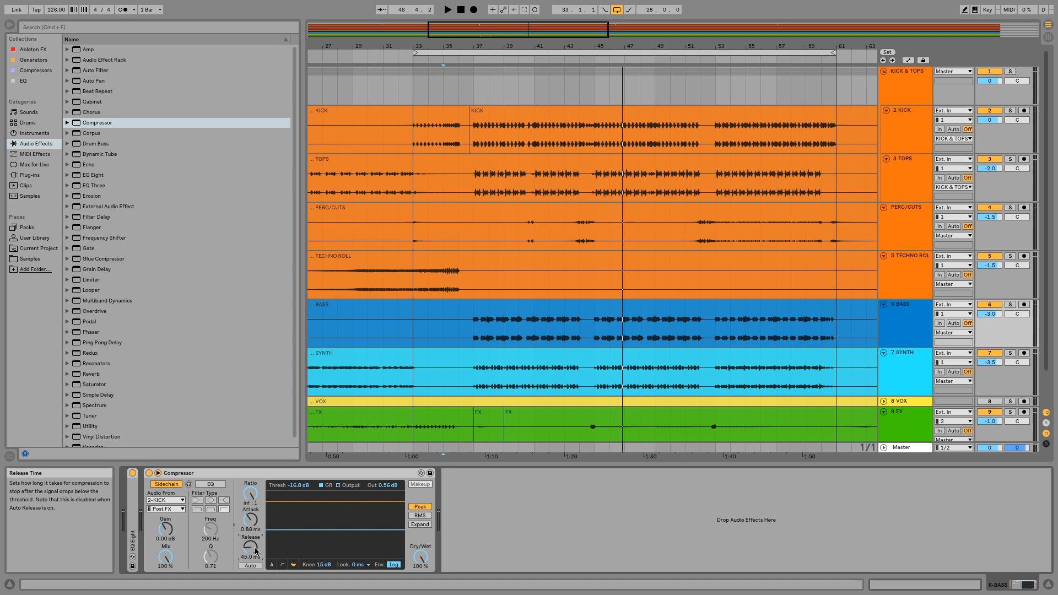
{"action": "mouse_move", "coordinate": [318, 565]}
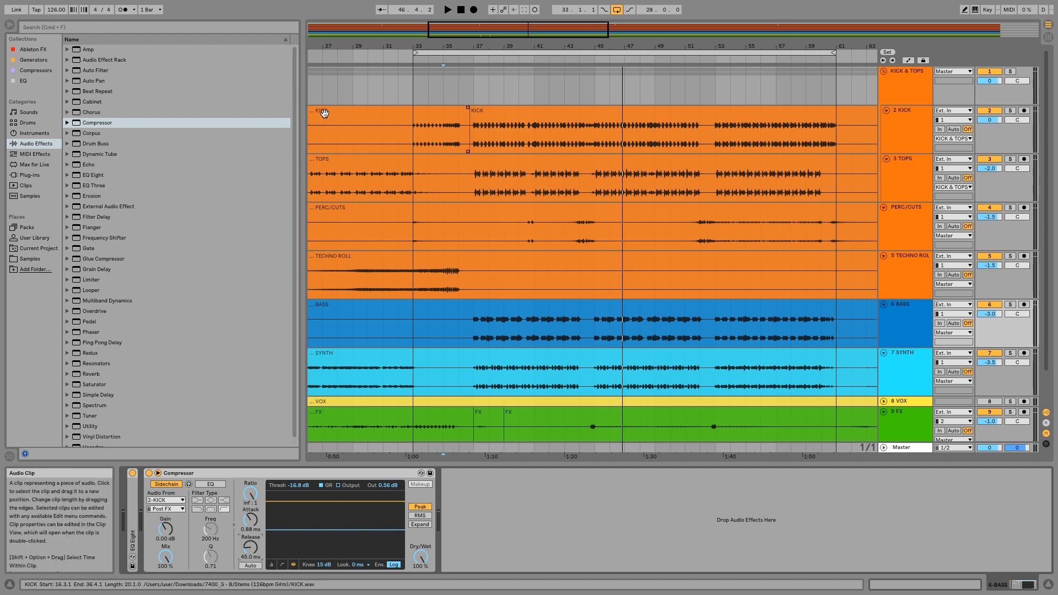
{"action": "mouse_move", "coordinate": [442, 60]}
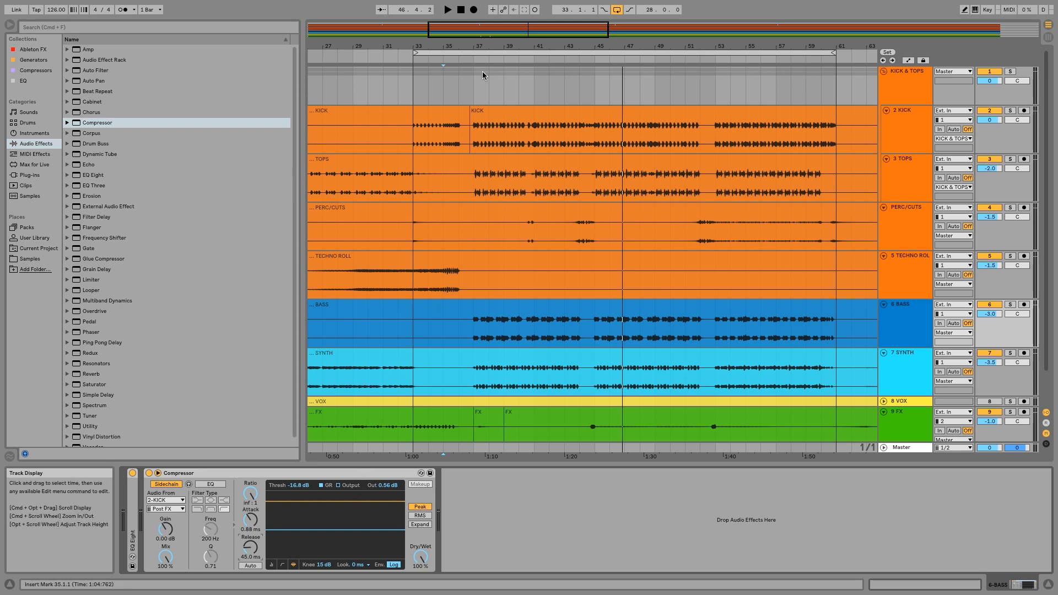
{"action": "mouse_move", "coordinate": [454, 57]}
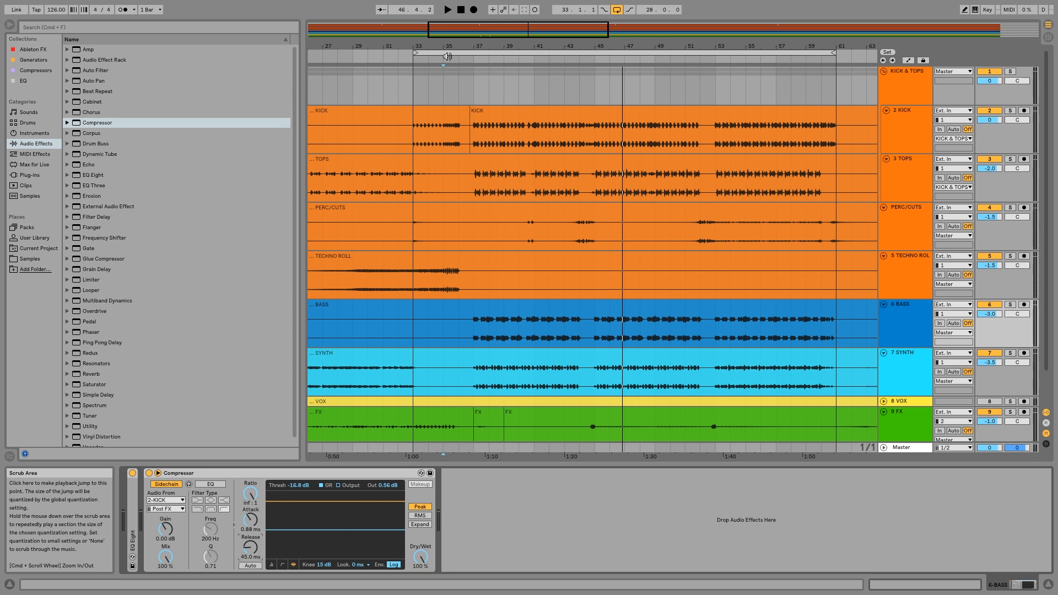
Start arrangement playback from around bar 35 with the bass Compressor bypassed
{"action": "left_click", "coordinate": [446, 9]}
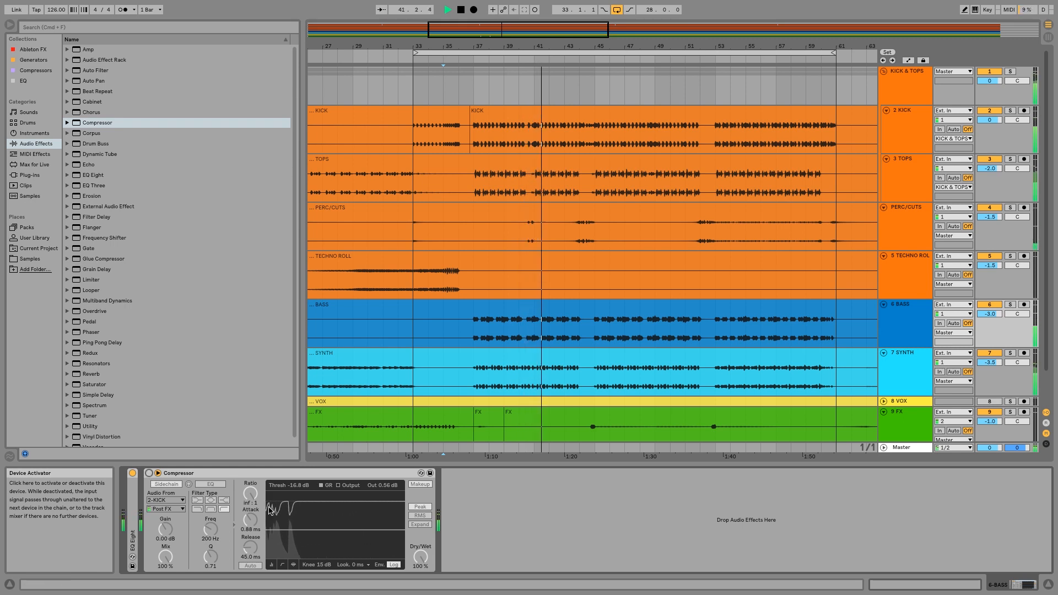
Re-enable the bass Compressor, keeping its 45 ms release
{"action": "left_click", "coordinate": [148, 473]}
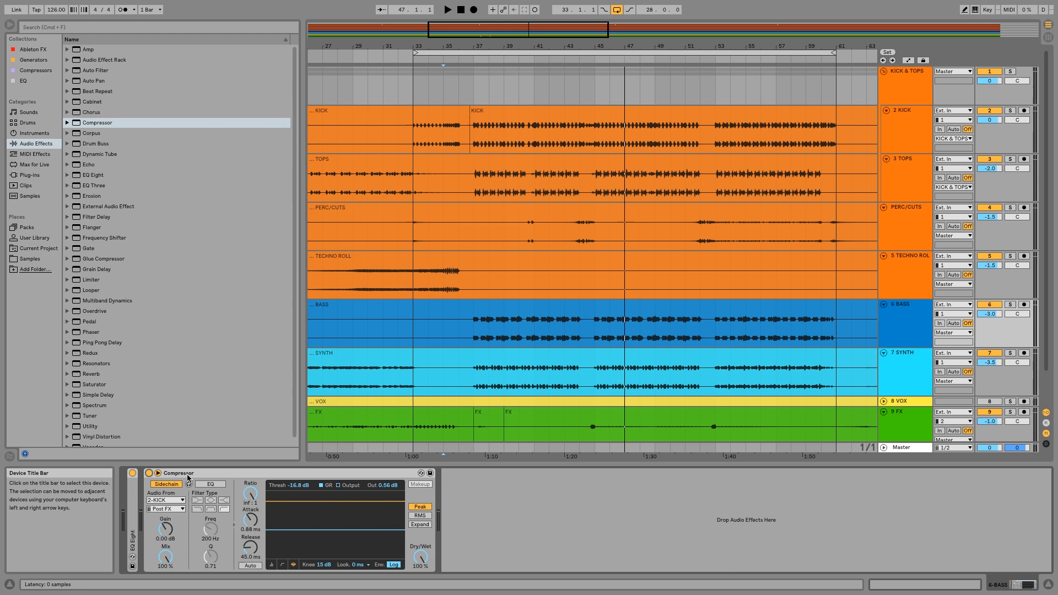
{"action": "mouse_move", "coordinate": [457, 409]}
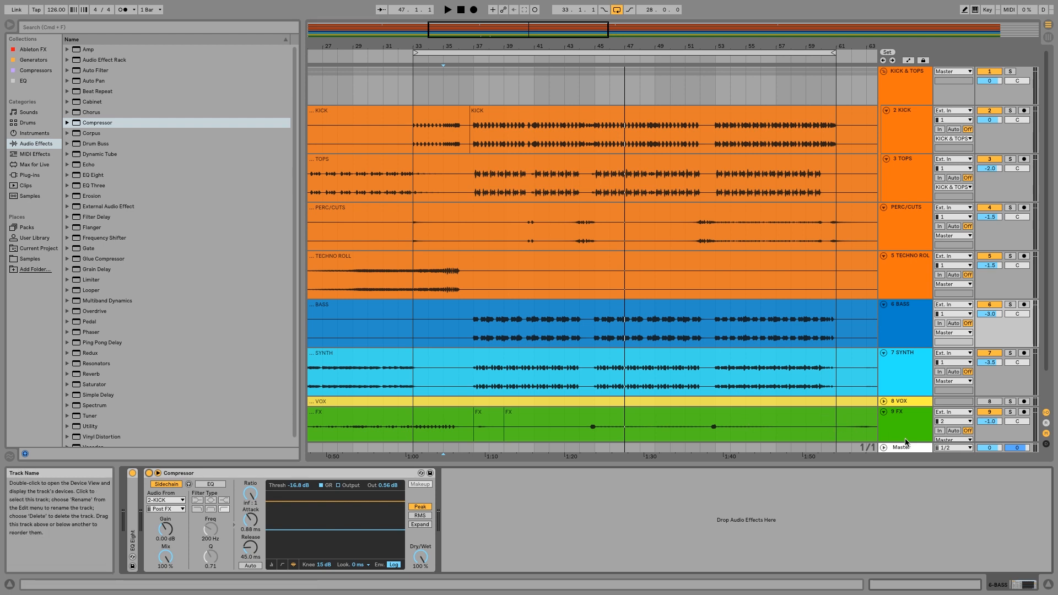
Select the Master track to show its Utility, Glue Compressor and Multiband Compression chain
{"action": "left_click", "coordinate": [905, 447]}
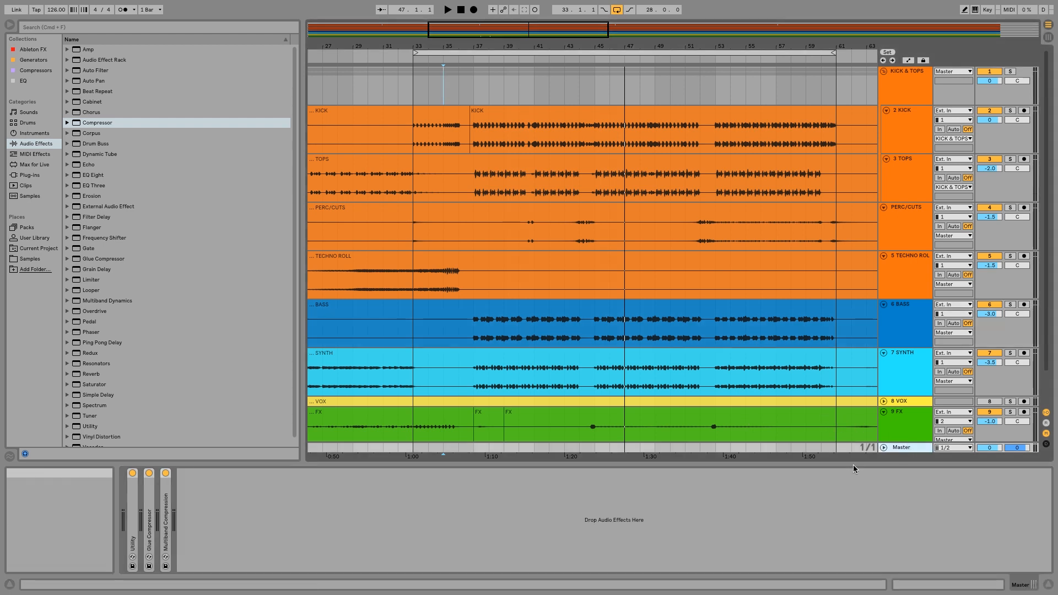
{"action": "mouse_move", "coordinate": [149, 528]}
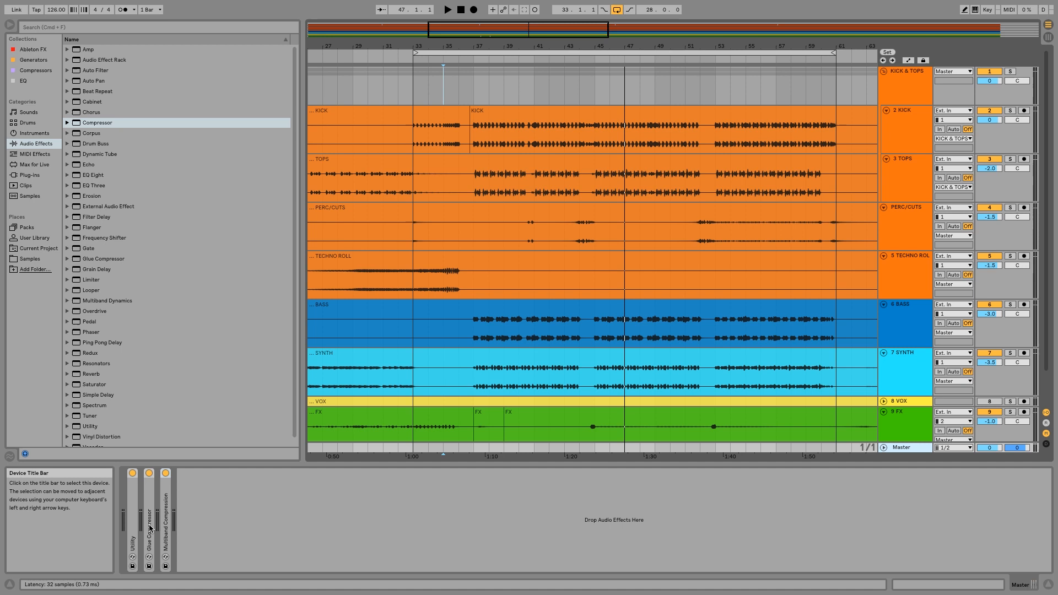
{"action": "mouse_move", "coordinate": [894, 324]}
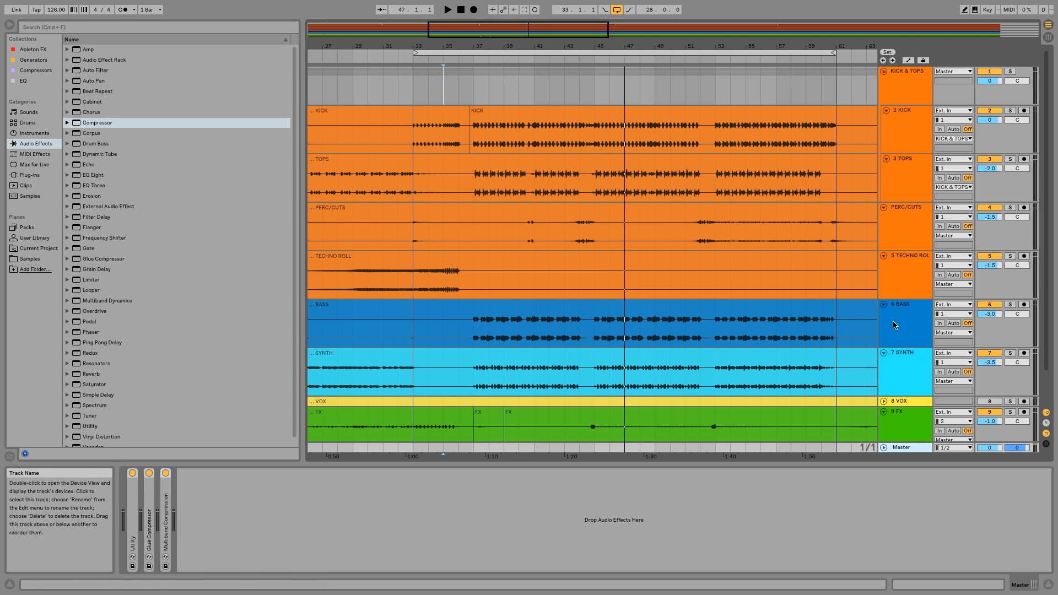